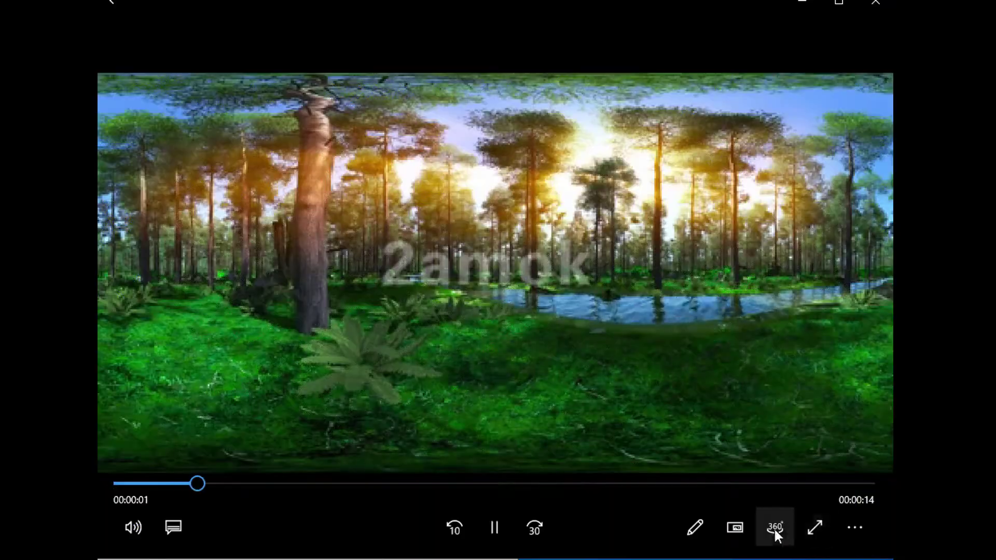
Step: Switch the forest clip in Movies & TV to 360-degree playback
click(774, 527)
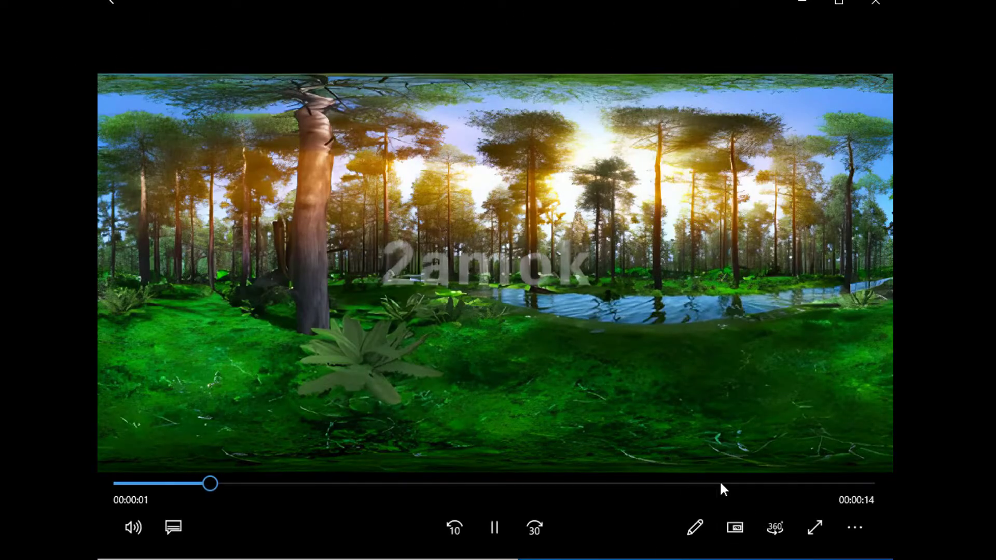
mouse_move(774, 527)
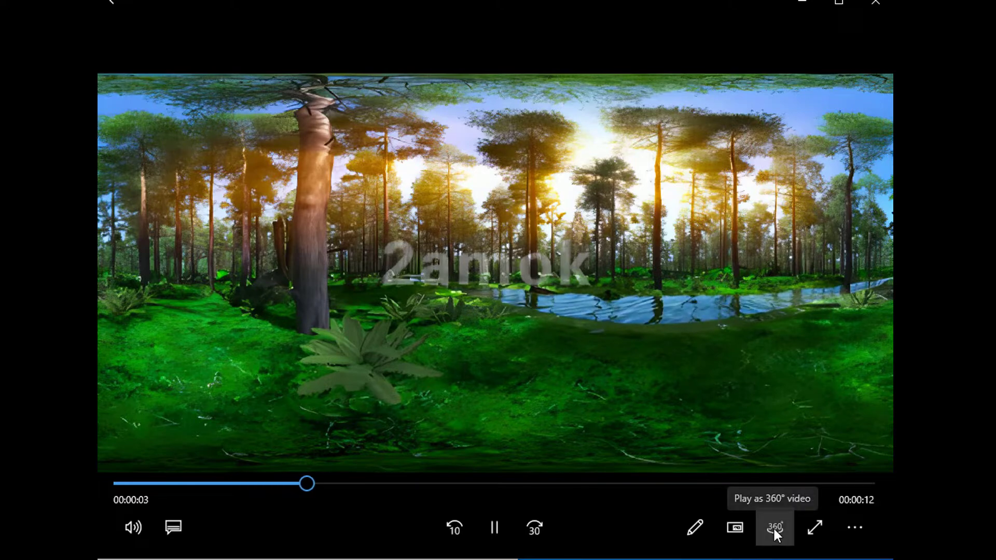
click(774, 527)
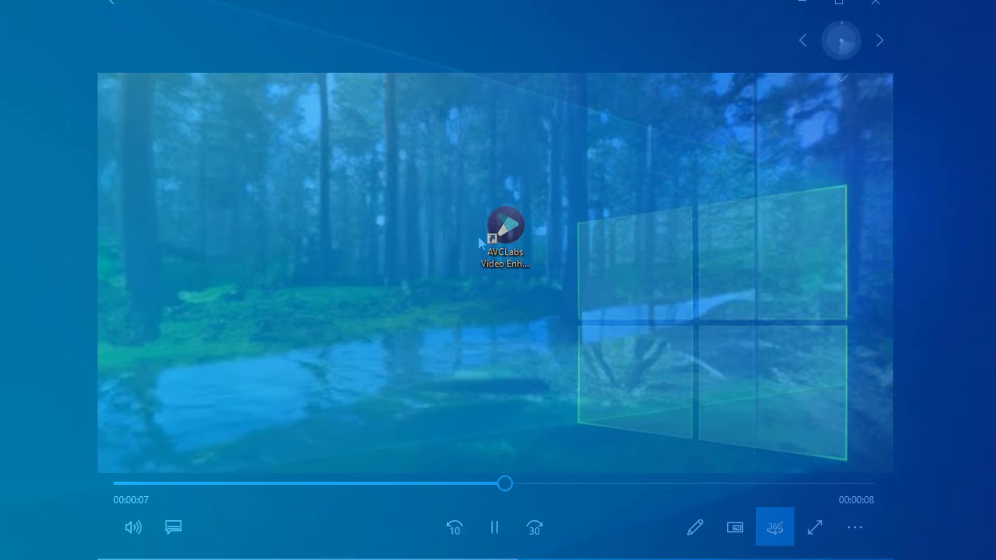
Step: Launch AVCLabs Video Enhancer AI and load the 480x240 forest .mp4 from C:\360
double_click(503, 227)
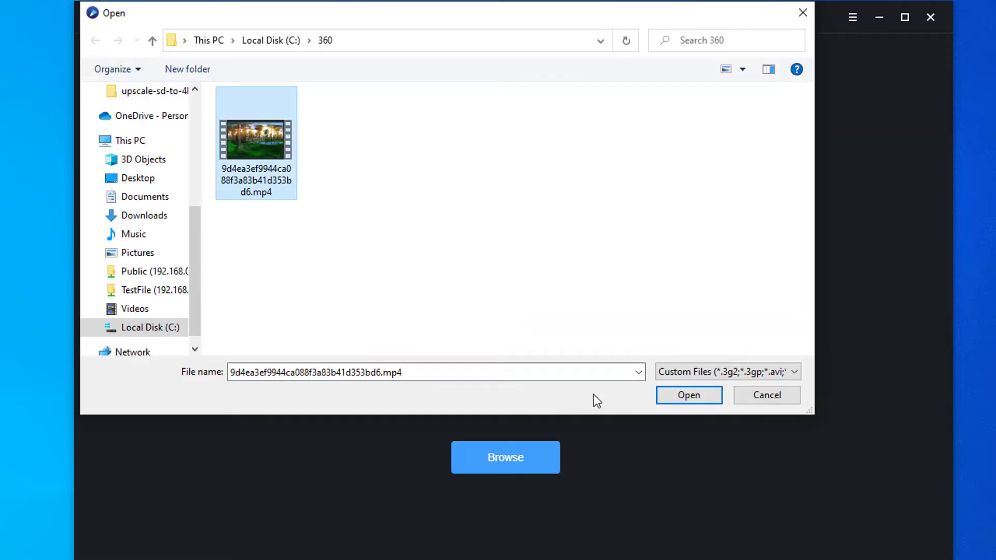
click(688, 394)
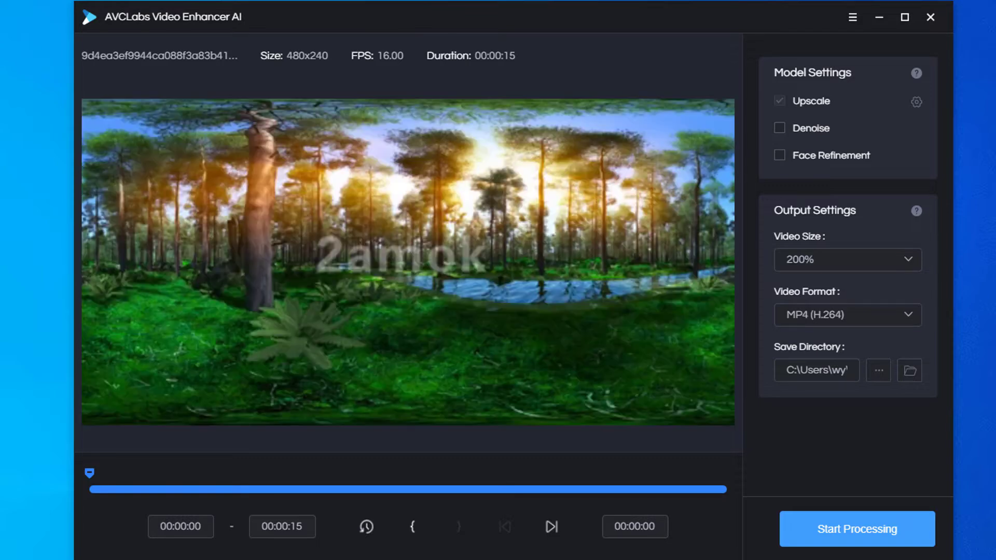
mouse_move(816, 109)
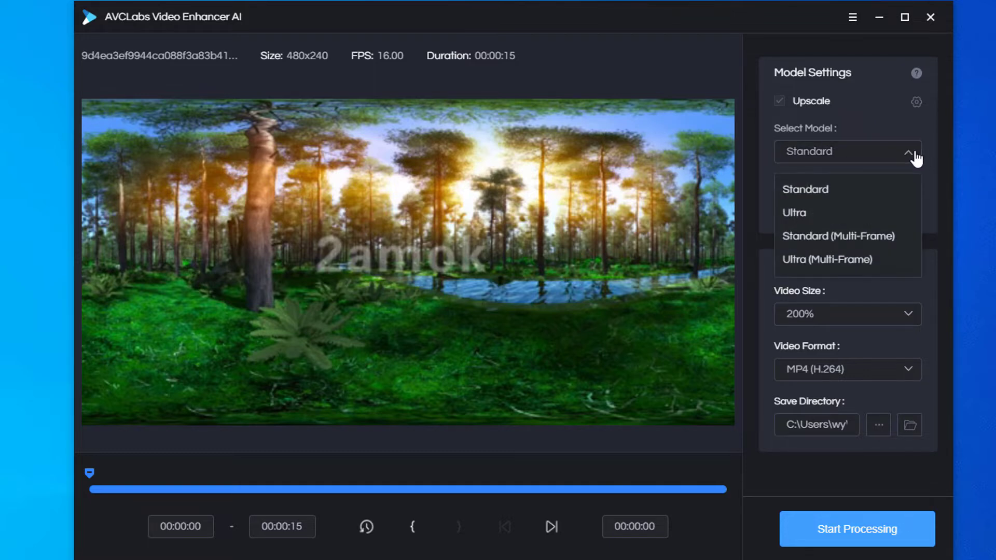
mouse_move(884, 217)
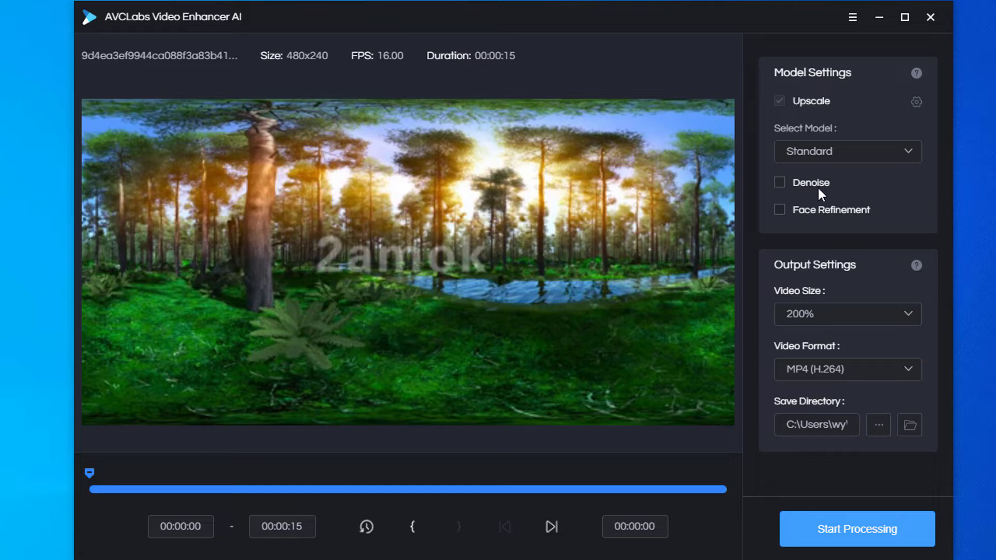
Step: Enable Denoise with the Standard model and set output size to 200%
click(779, 183)
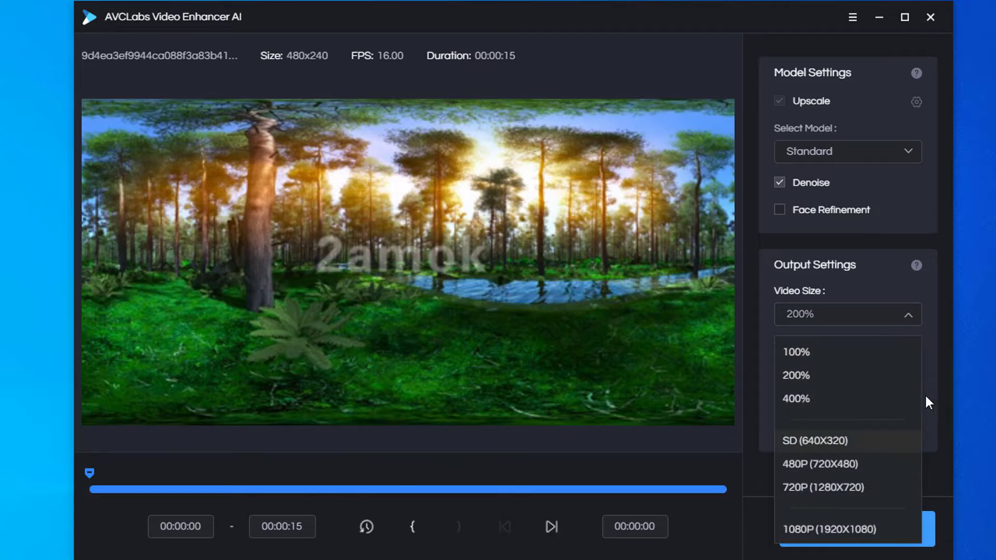
scroll(down, 3)
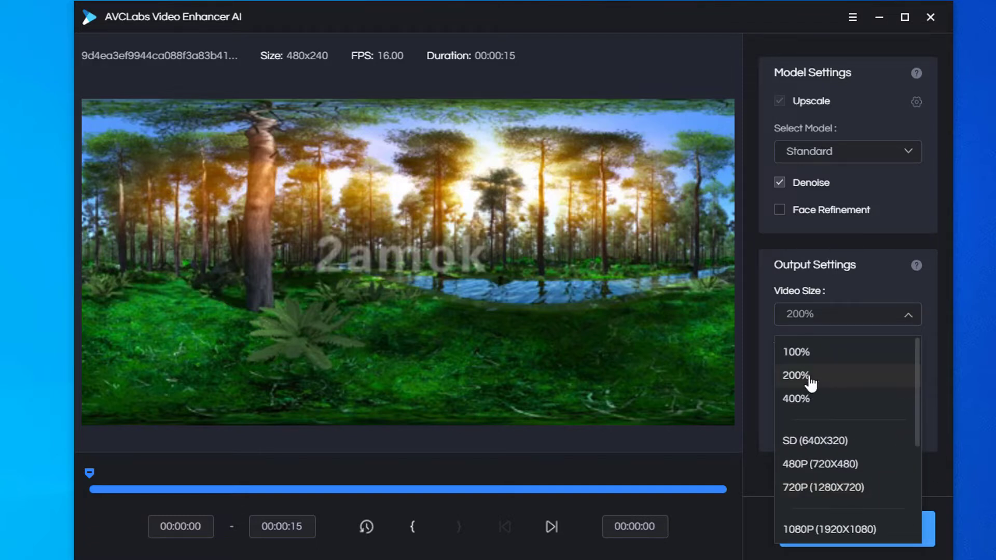
click(795, 374)
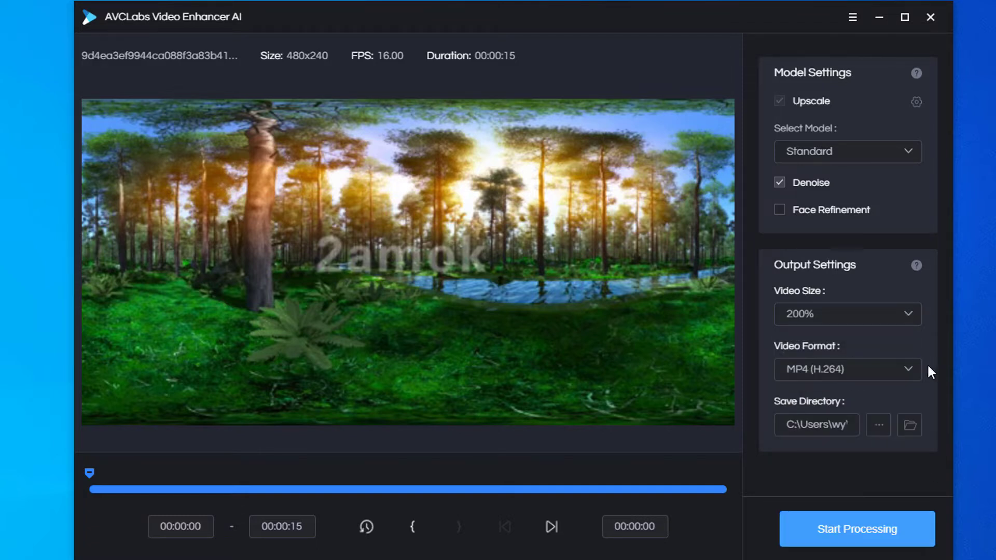
Step: Process the video as MP4 (H.264) and play the enhanced output
click(846, 368)
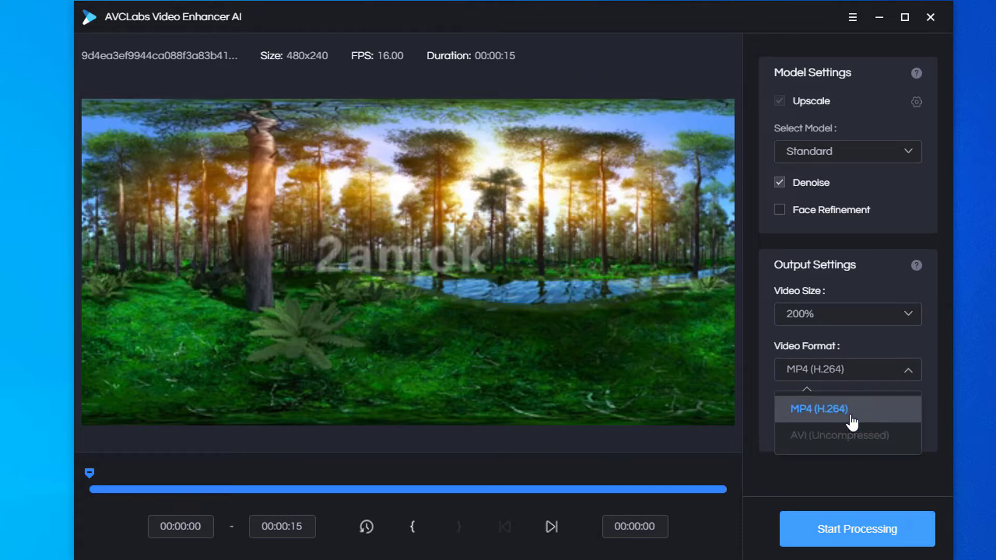
click(818, 408)
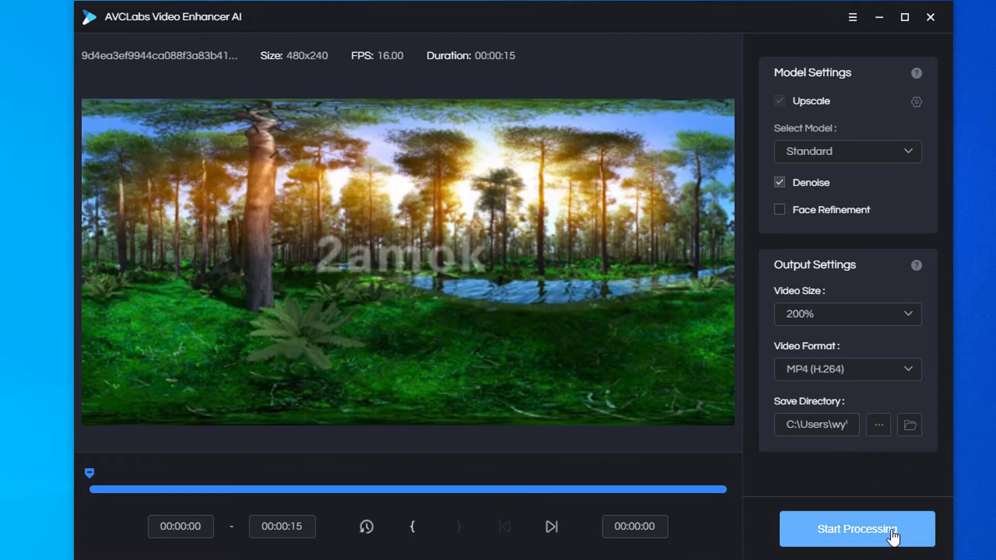
click(857, 529)
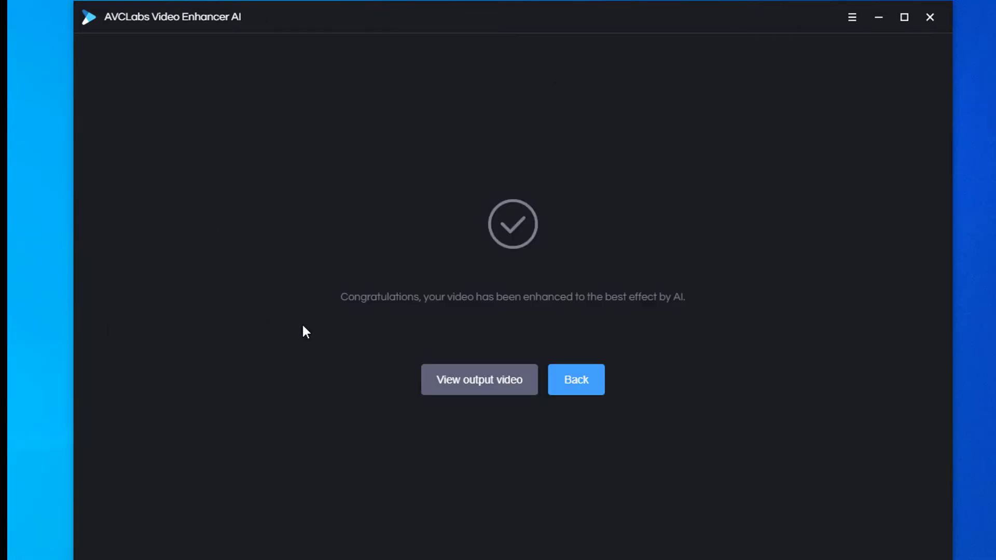
mouse_move(479, 380)
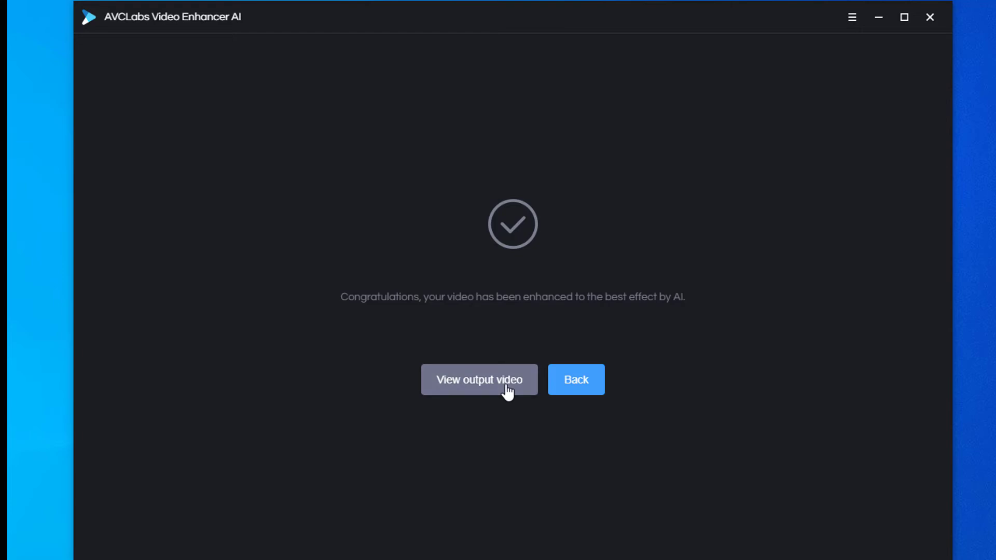
click(478, 380)
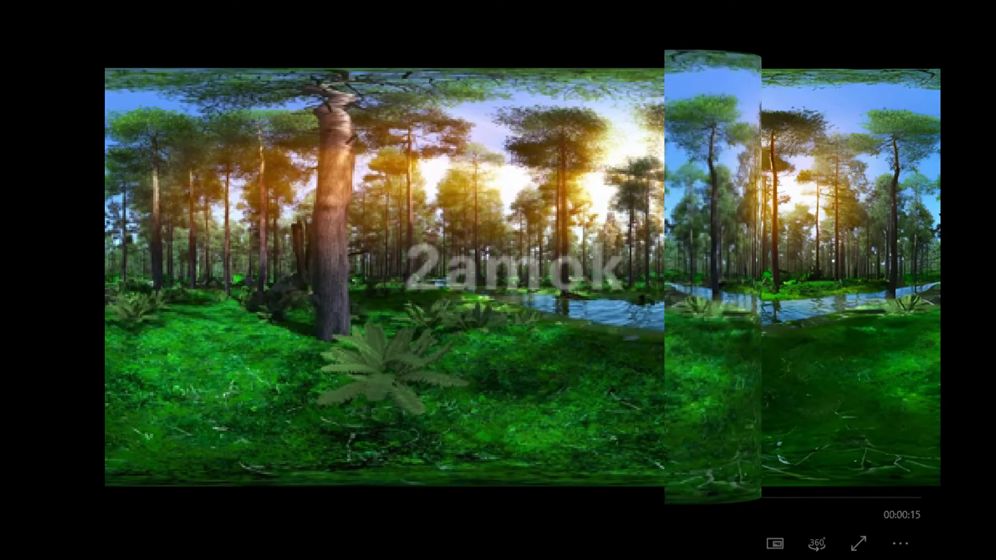